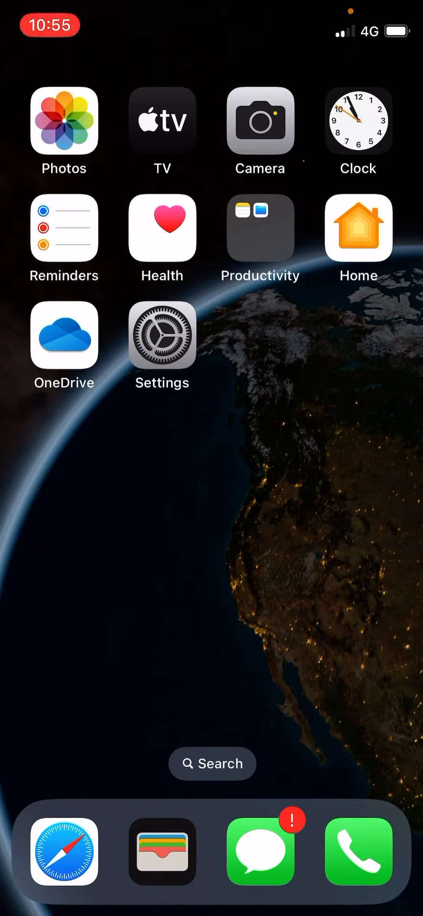
Step: Open Photos and browse the current suggested memories in For You
left_click(64, 121)
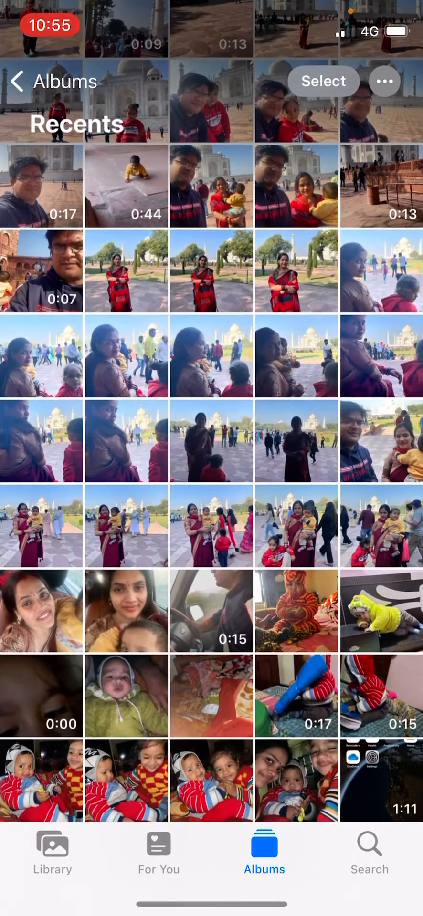
left_click(158, 853)
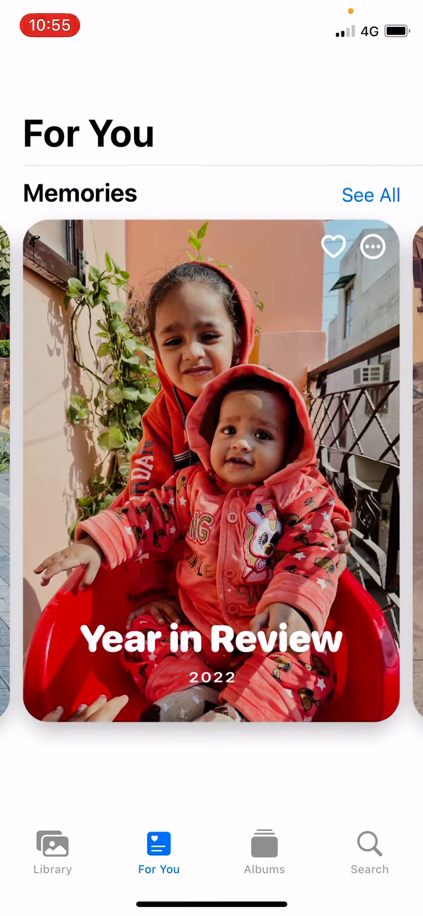
scroll("down", 3)
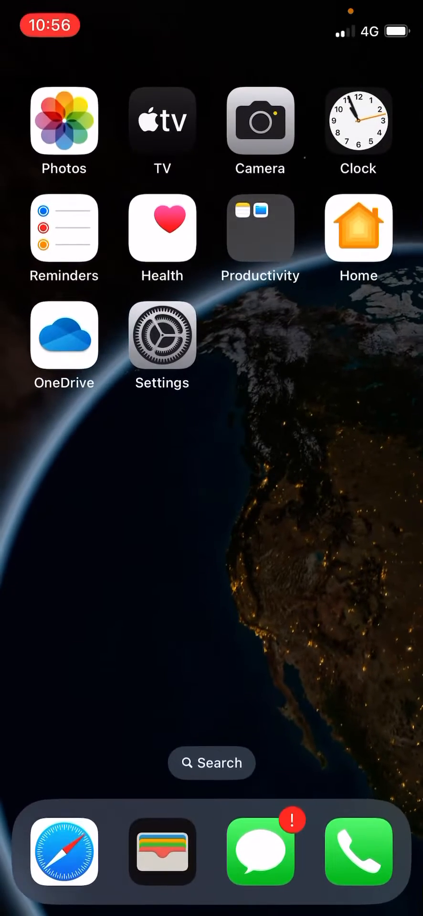
Step: Open Settings and scroll down to the app list showing Photos and Camera
left_click(162, 336)
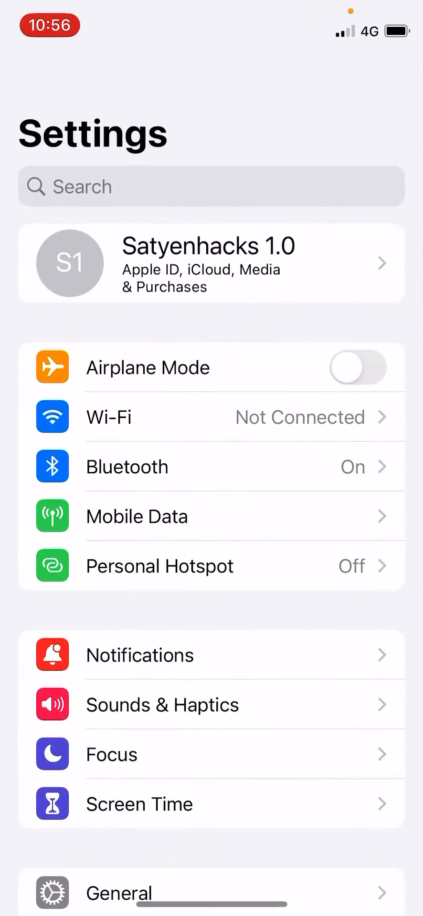
scroll("down", 3)
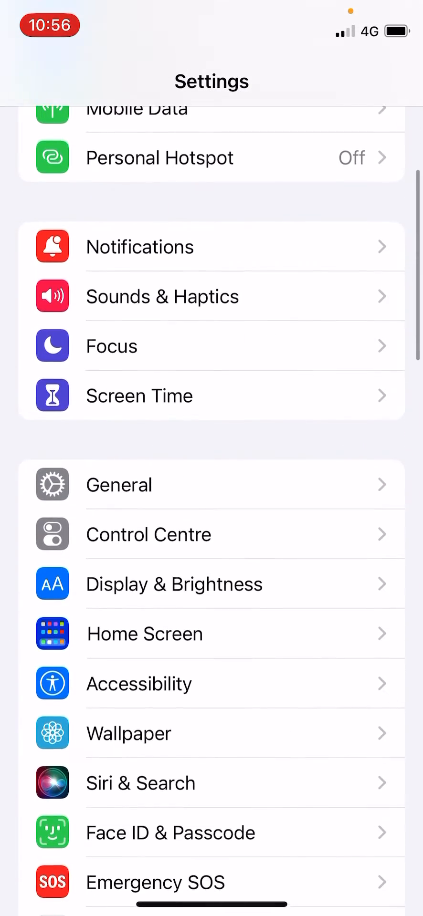
scroll("down", 3)
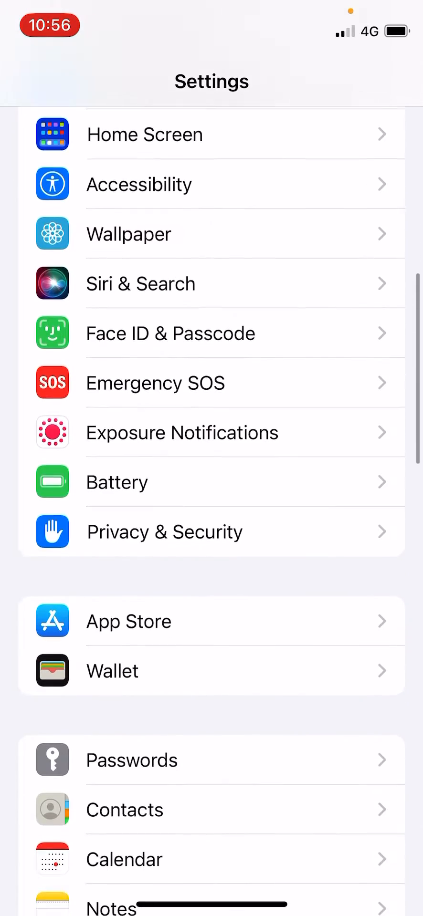
scroll("down", 3)
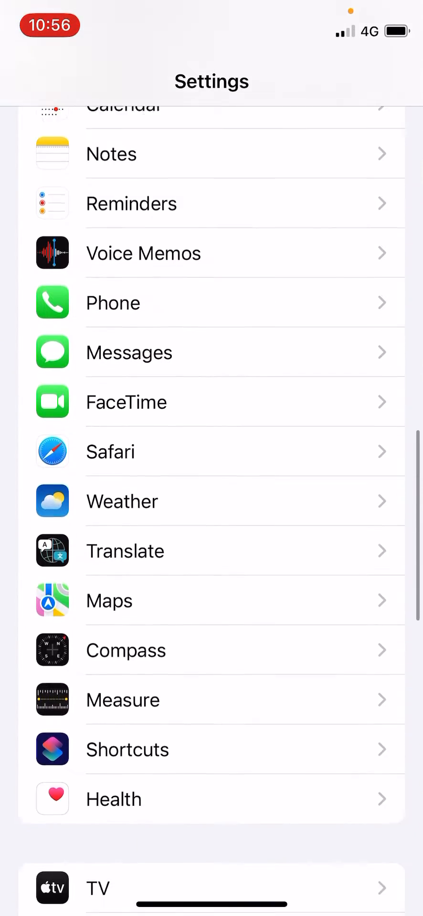
scroll("down", 3)
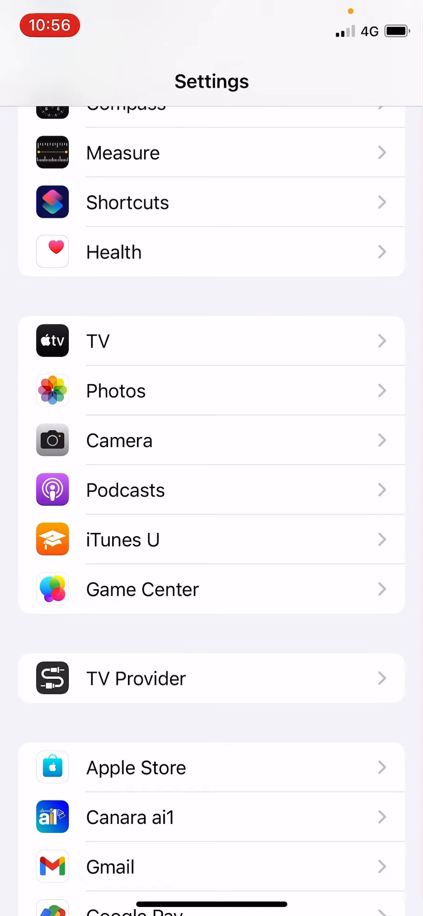
Step: Open Photos settings and scroll to the Memories and Transfer to Mac or PC options
left_click(116, 390)
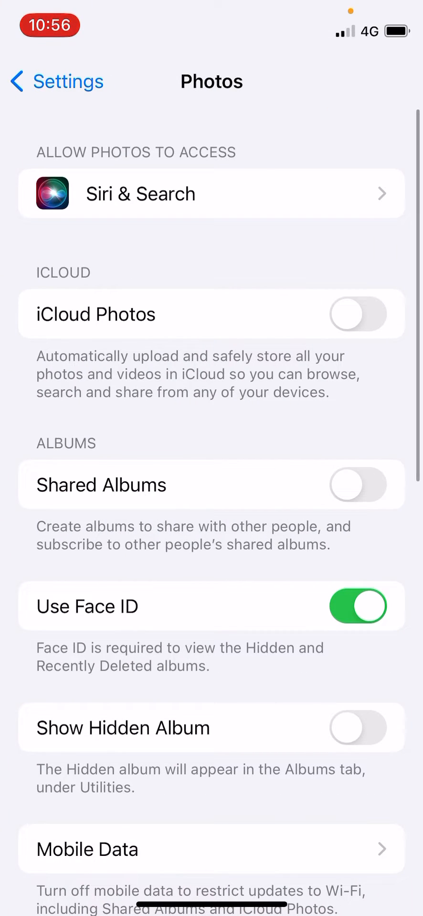
scroll("down", 3)
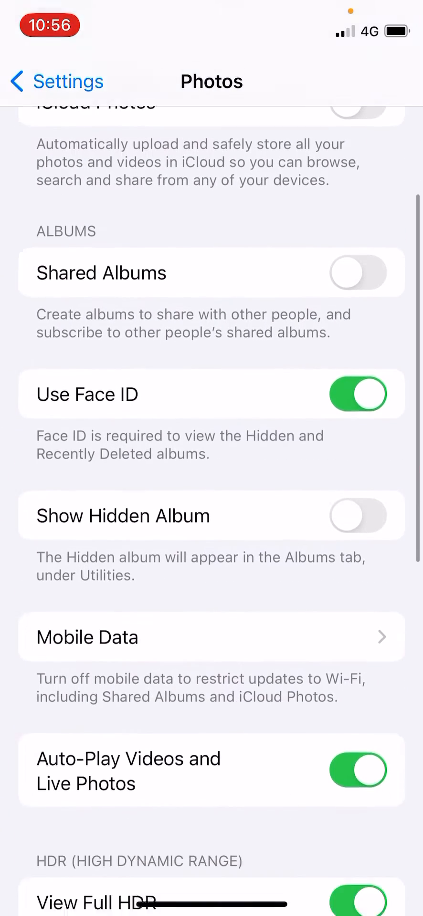
scroll("down", 3)
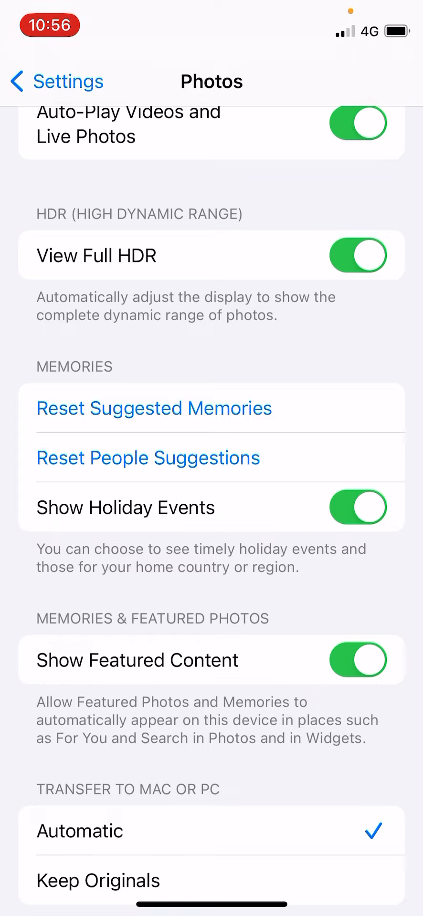
Step: Reset Suggested Memories with confirmation, then Reset People Suggestions
left_click(154, 408)
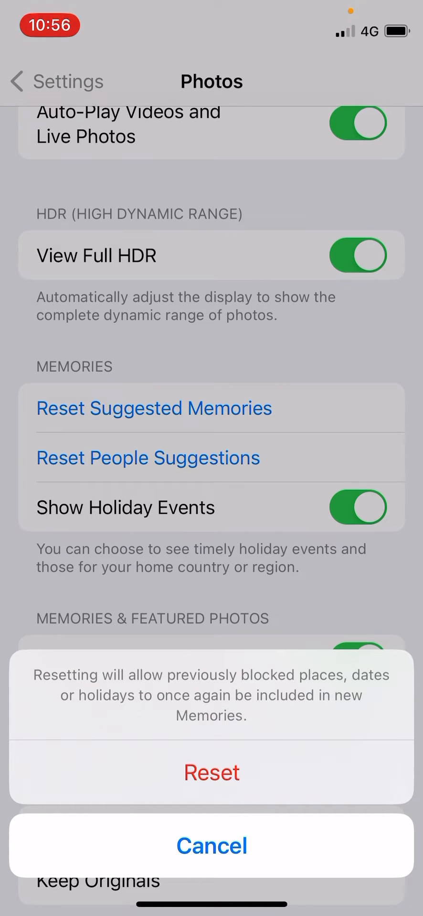
left_click(211, 846)
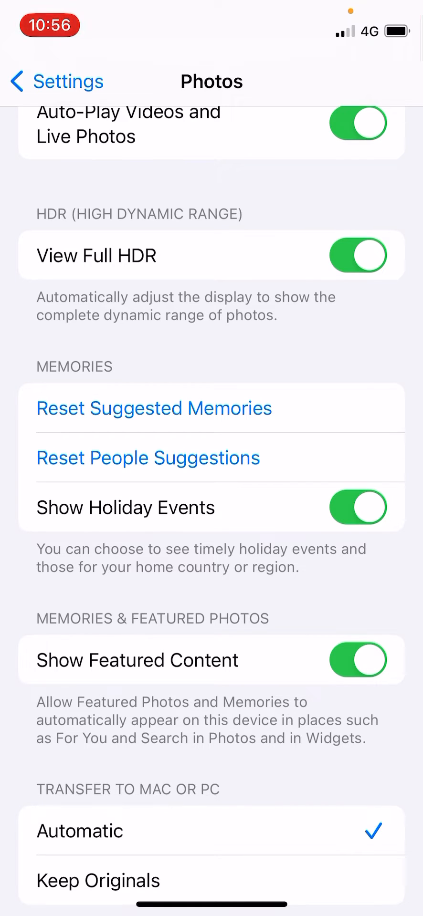
left_click(148, 458)
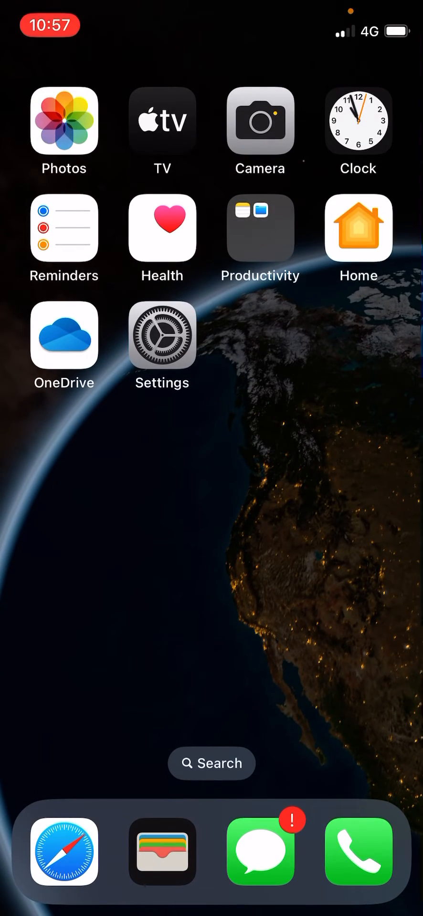
Step: Reopen Photos to see the Agra, 11 Dec 2022 memory in For You
left_click(63, 121)
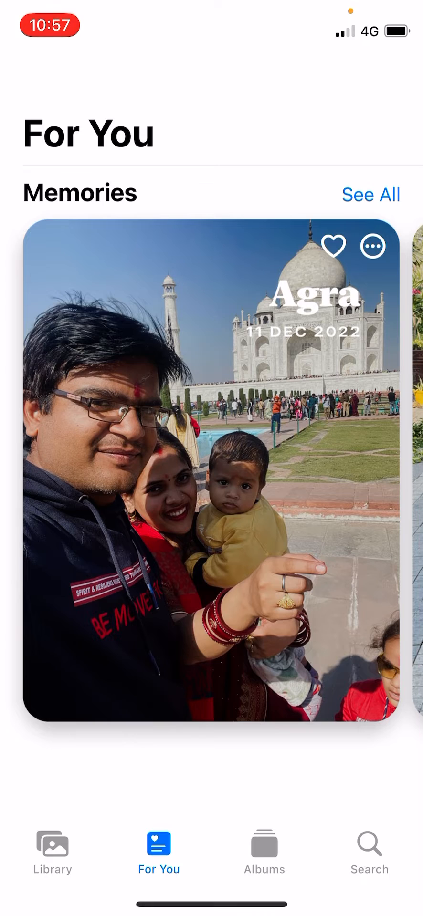